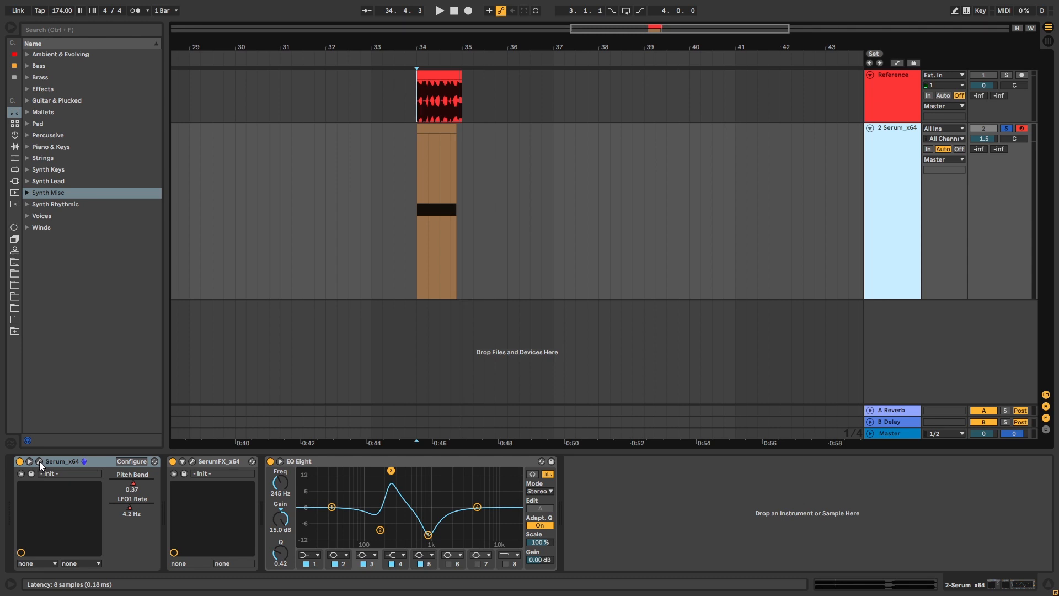
Open the Serum editor from Ableton and raise oscillator B's sync warp amount.
{"action": "left_click", "coordinate": [37, 462]}
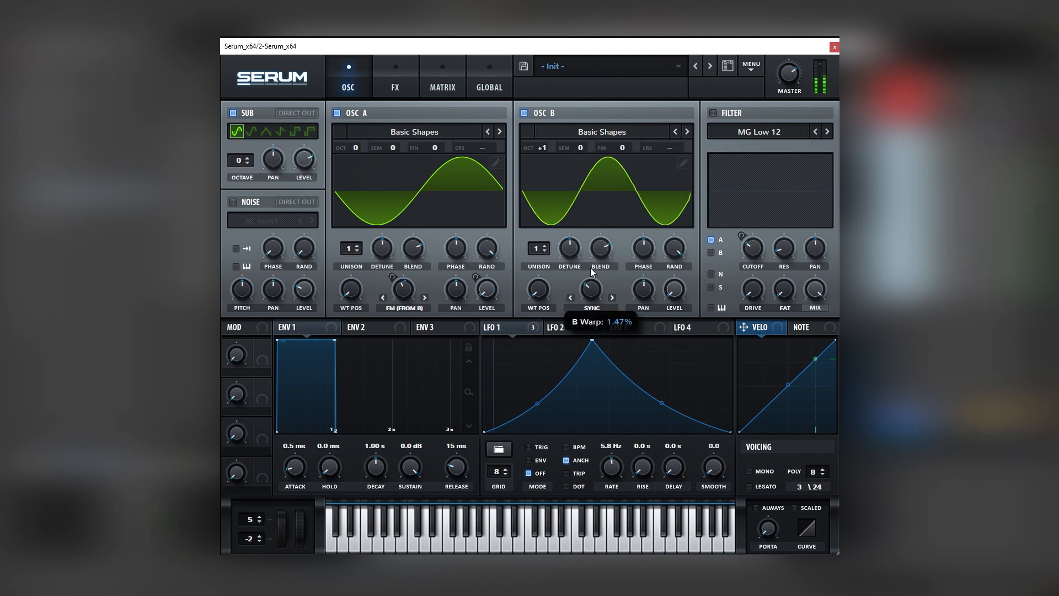
{"action": "left_click_drag", "start_coordinate": [599, 248], "coordinate": [599, 229]}
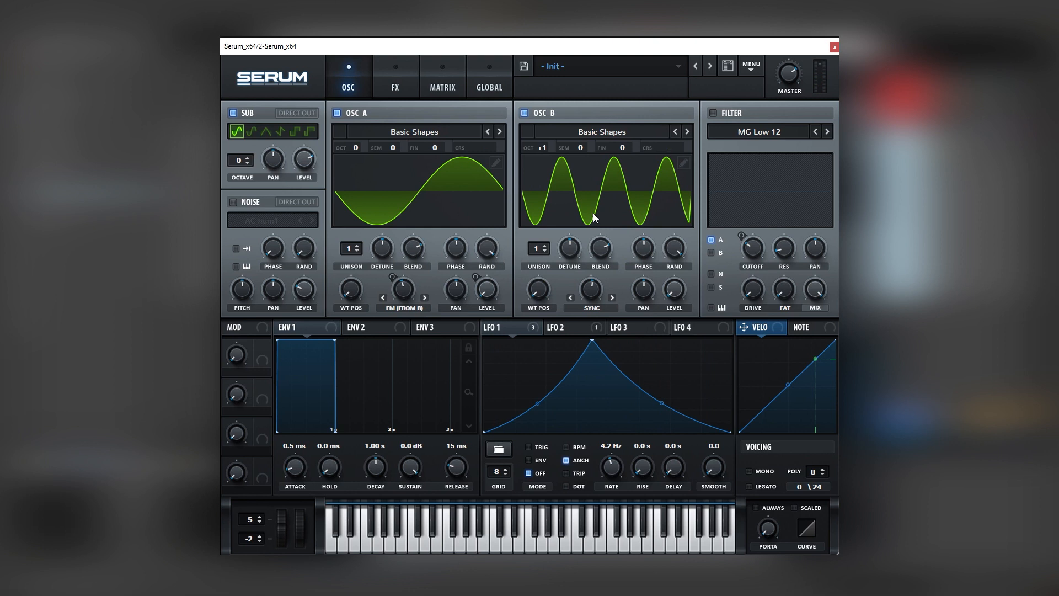
{"action": "mouse_move", "coordinate": [586, 220]}
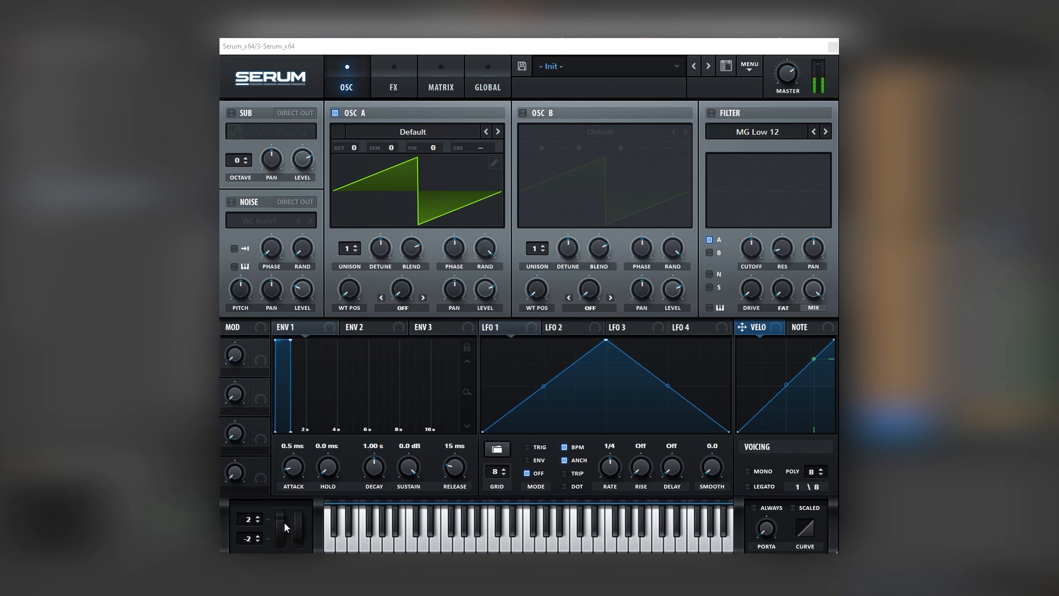
Load a Basic Shapes sine on oscillator A and settle LFO 1's rate at 4.2 Hz.
{"action": "left_click", "coordinate": [413, 131]}
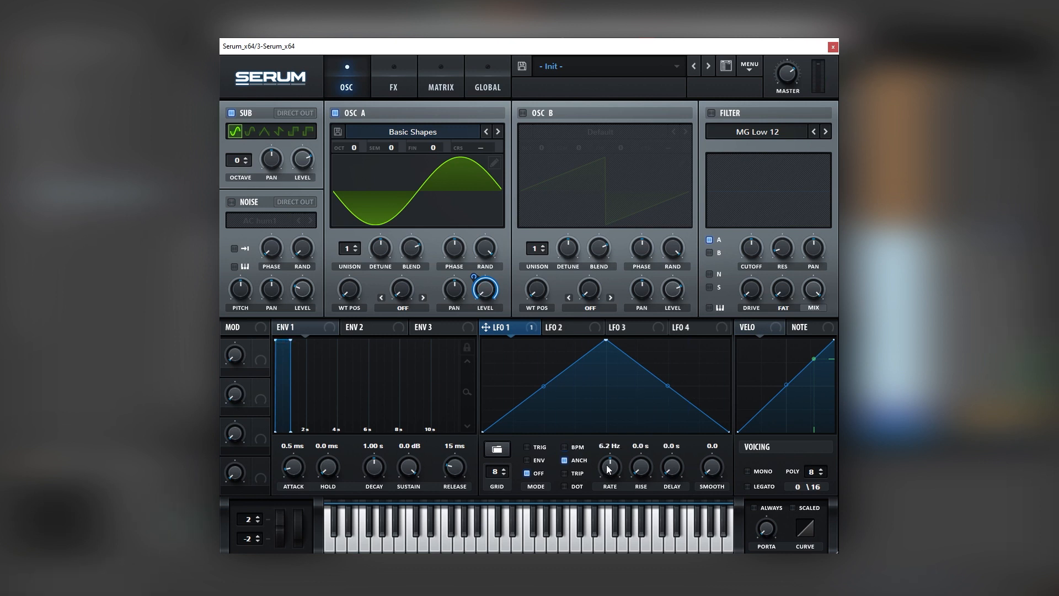
{"action": "left_click_drag", "start_coordinate": [607, 466], "coordinate": [607, 476]}
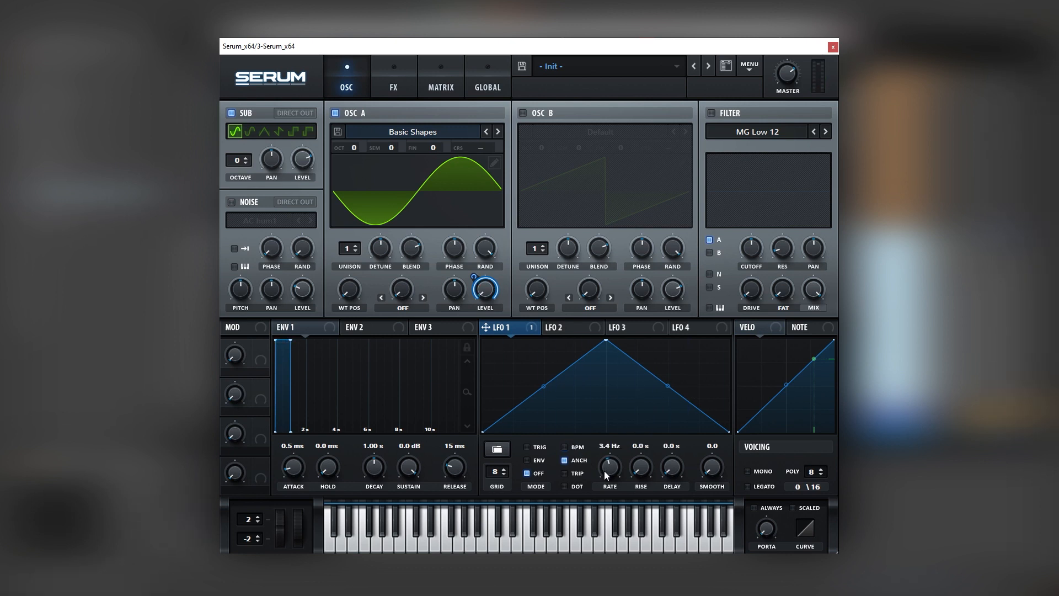
{"action": "left_click_drag", "start_coordinate": [609, 466], "coordinate": [608, 446]}
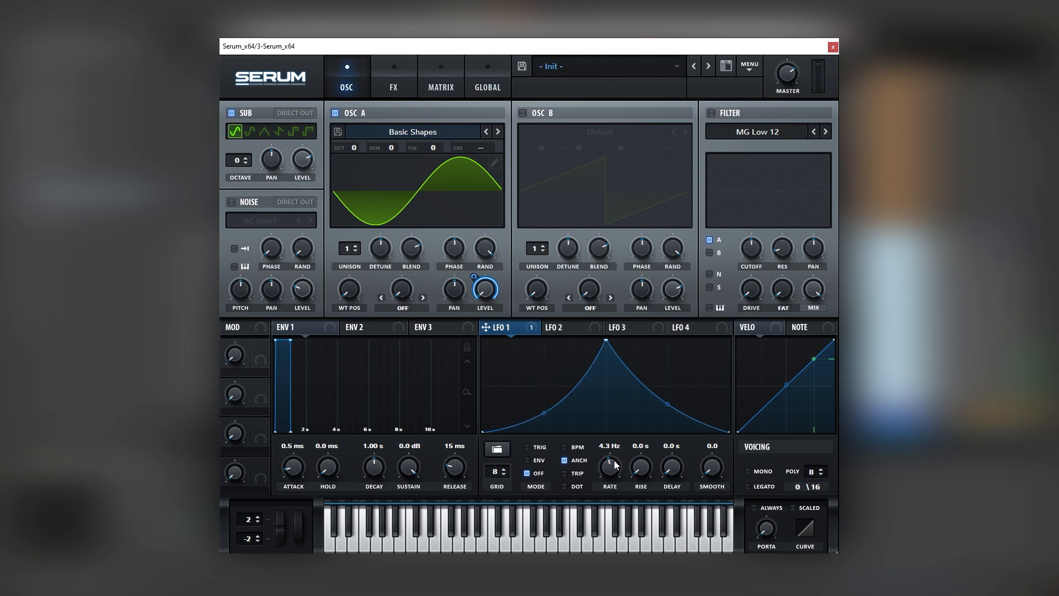
{"action": "left_click_drag", "start_coordinate": [609, 467], "coordinate": [609, 480]}
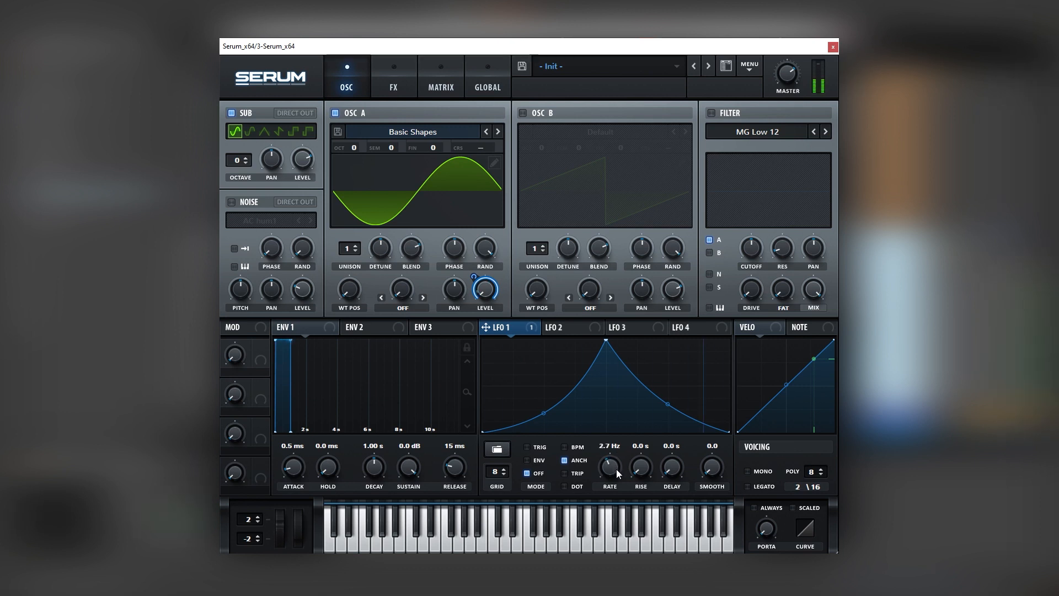
{"action": "left_click_drag", "start_coordinate": [609, 466], "coordinate": [609, 446]}
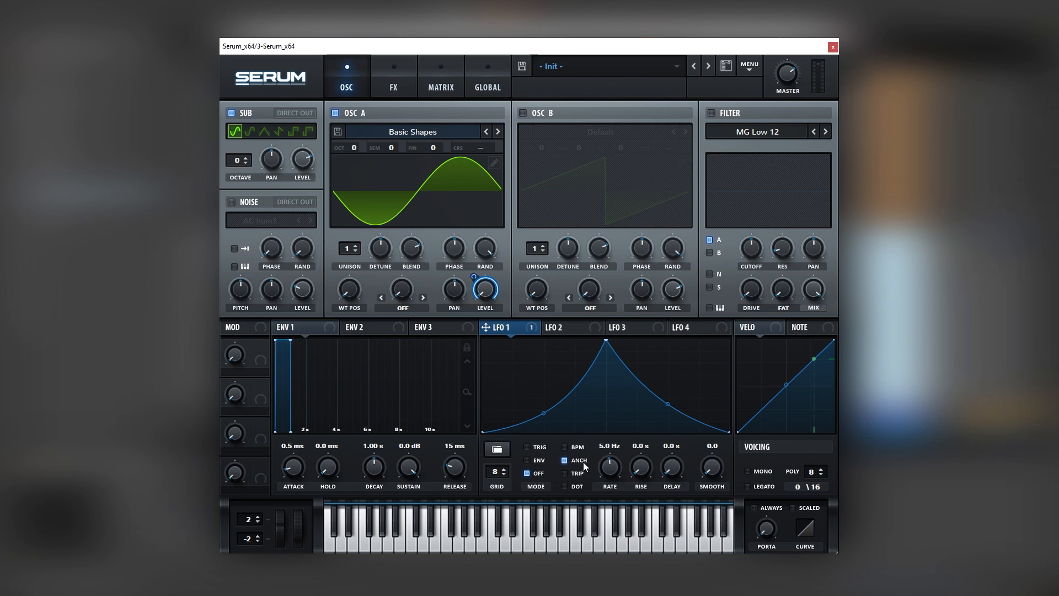
{"action": "left_click_drag", "start_coordinate": [608, 465], "coordinate": [608, 473]}
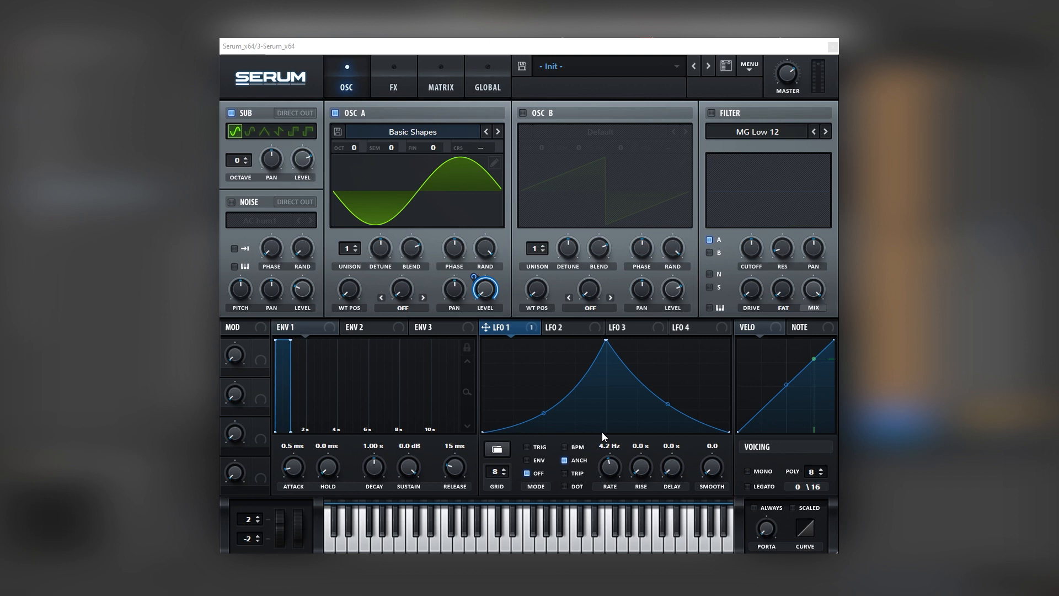
{"action": "mouse_move", "coordinate": [618, 435]}
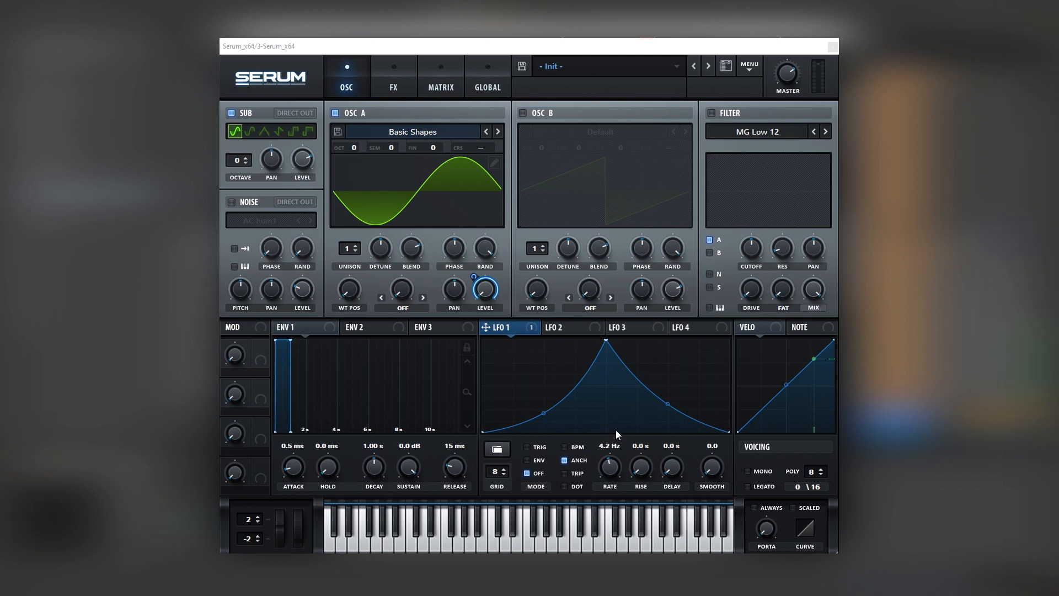
{"action": "mouse_move", "coordinate": [351, 291]}
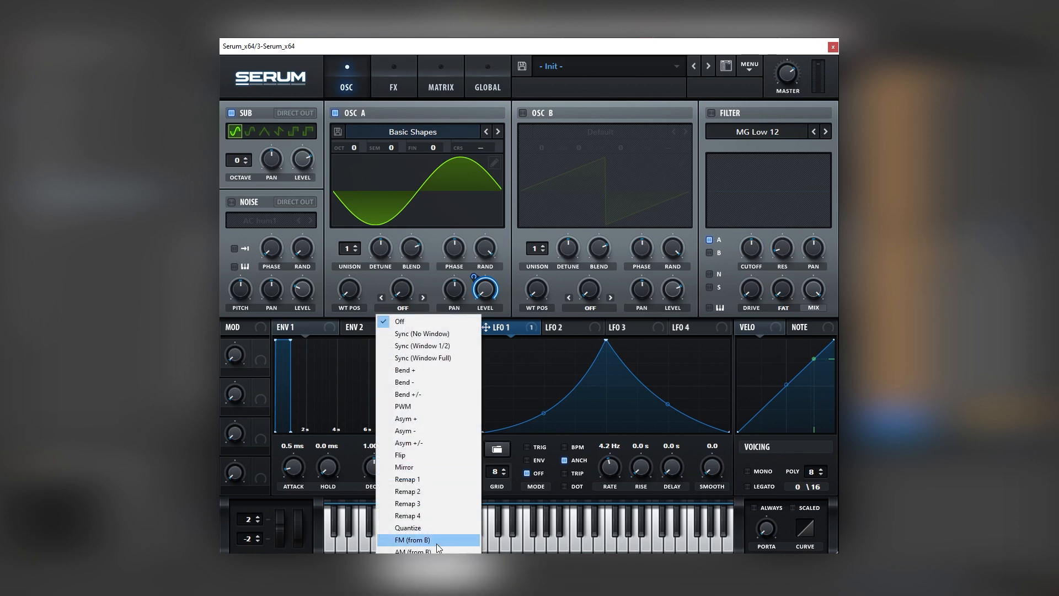
Set oscillator A to FM from oscillator B, shape LFO 2 with a quick rise, and add sync to B.
{"action": "left_click", "coordinate": [415, 540]}
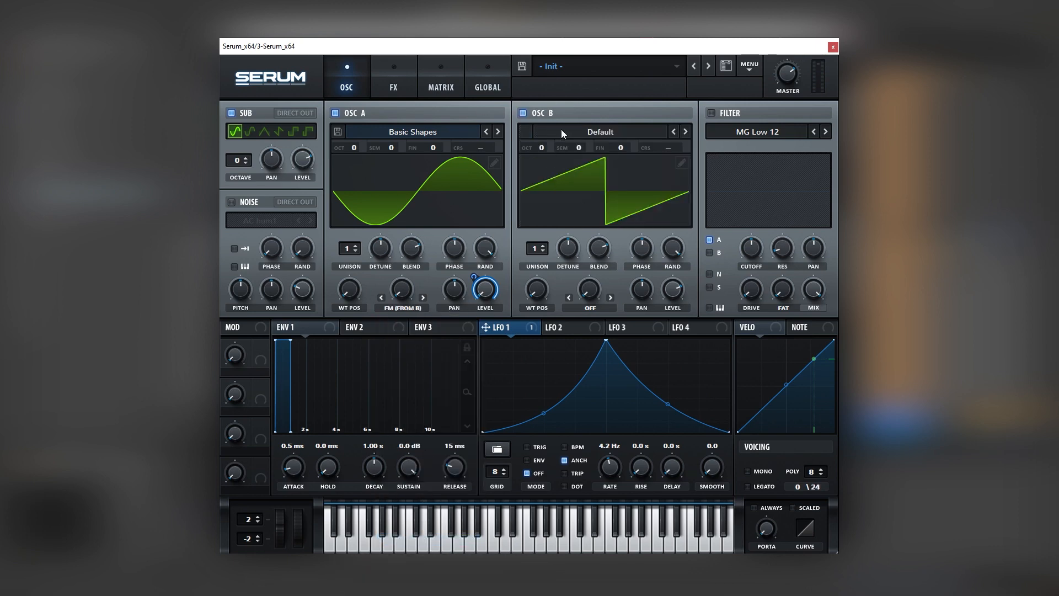
{"action": "left_click", "coordinate": [600, 132]}
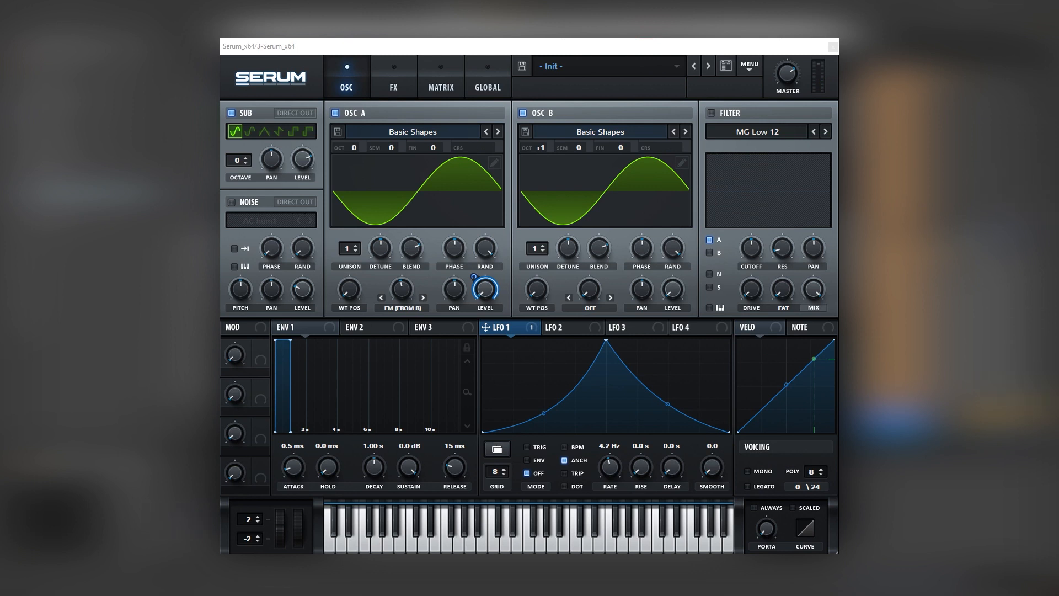
{"action": "left_click", "coordinate": [564, 327]}
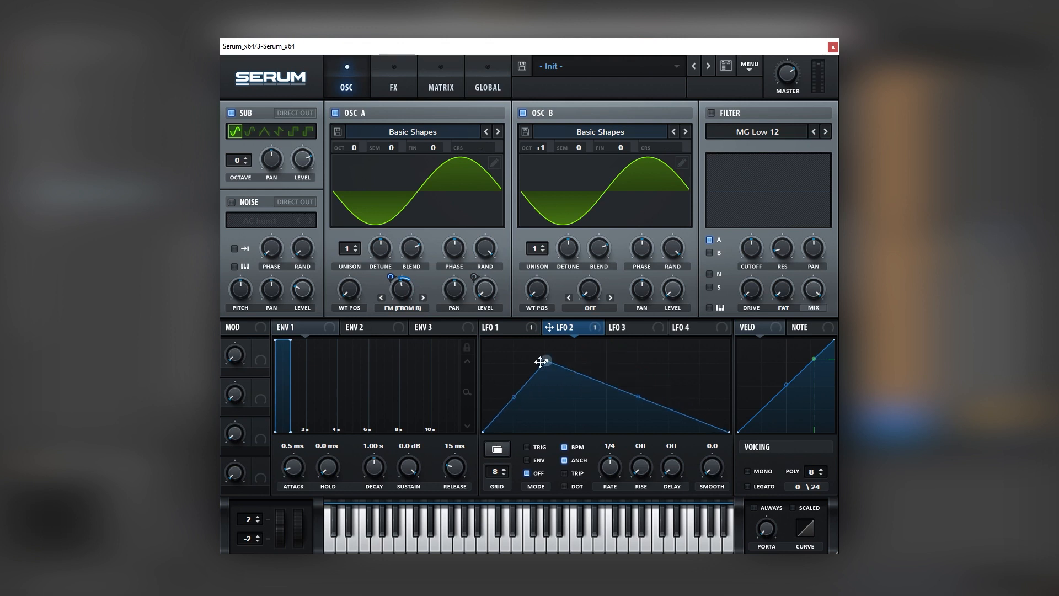
{"action": "left_click_drag", "start_coordinate": [544, 361], "coordinate": [497, 390]}
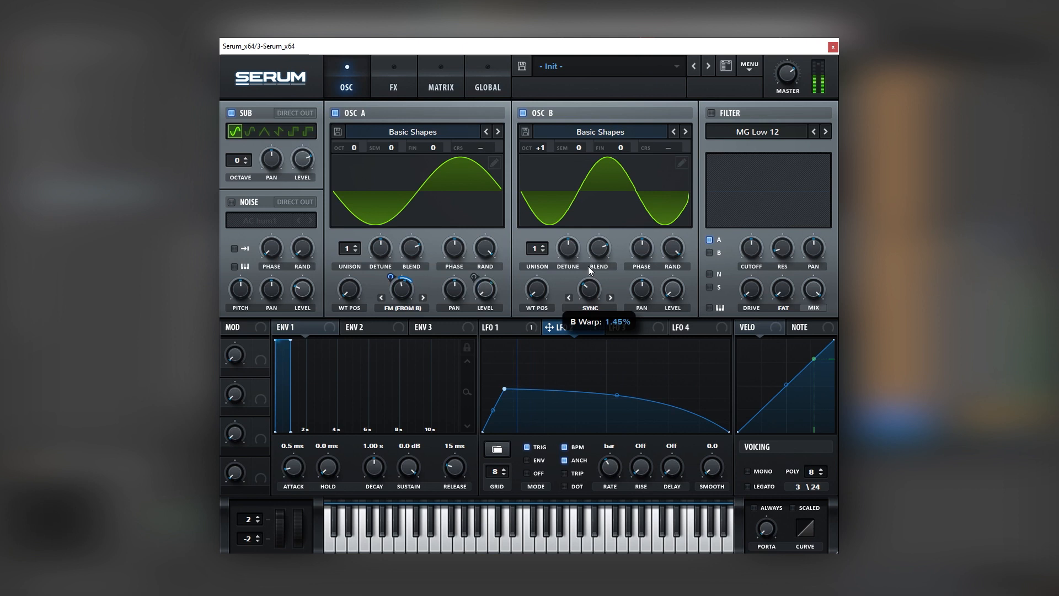
{"action": "left_click_drag", "start_coordinate": [589, 289], "coordinate": [589, 300]}
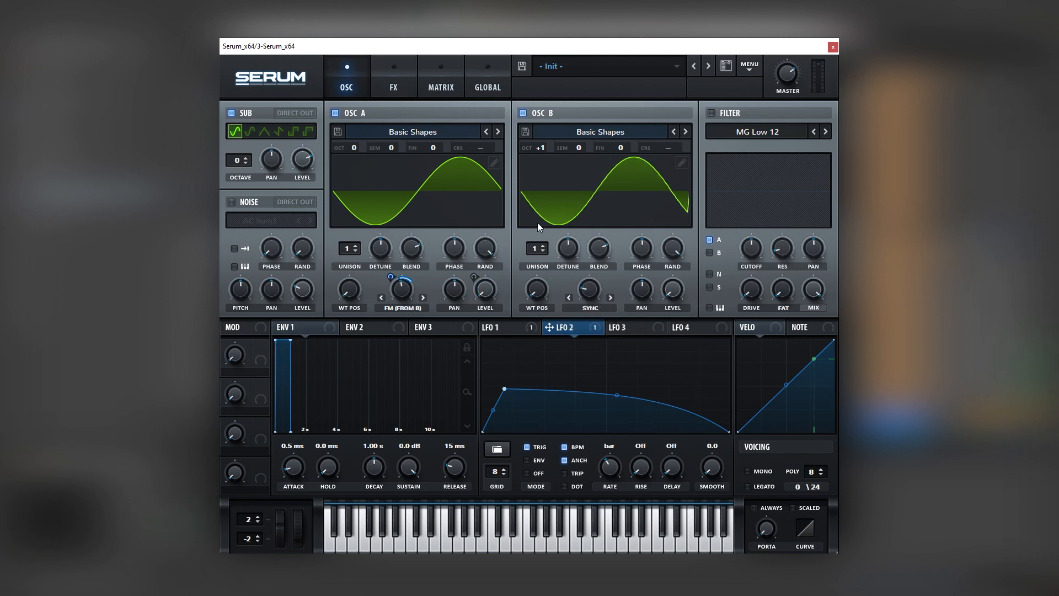
{"action": "left_click", "coordinate": [393, 86]}
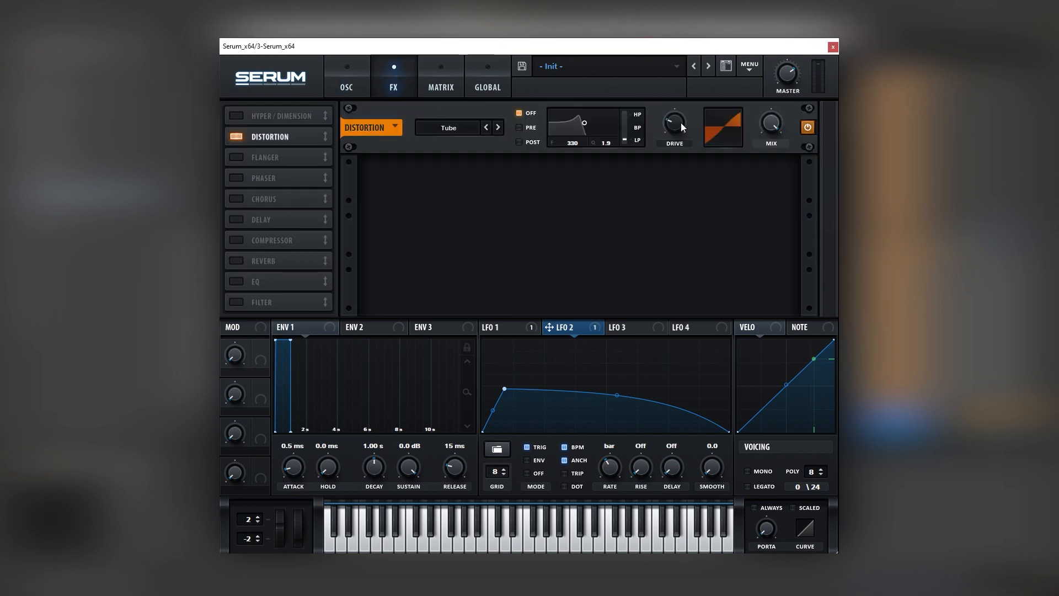
Push distortion drive to 91%, add chorus and reverb, and adjust the reverb mix.
{"action": "left_click_drag", "start_coordinate": [674, 126], "coordinate": [674, 108]}
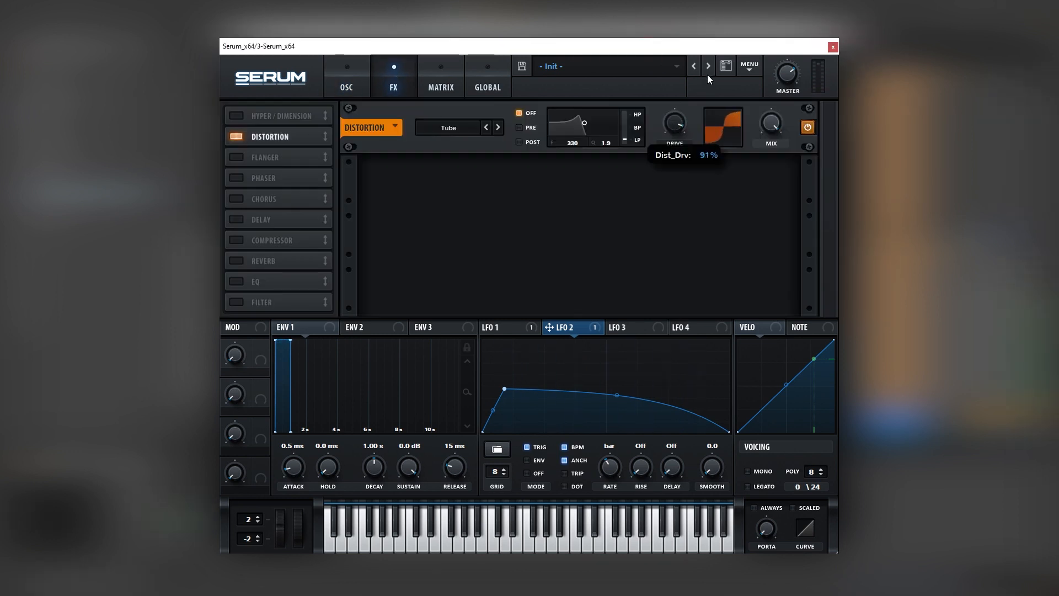
{"action": "left_click", "coordinate": [233, 198]}
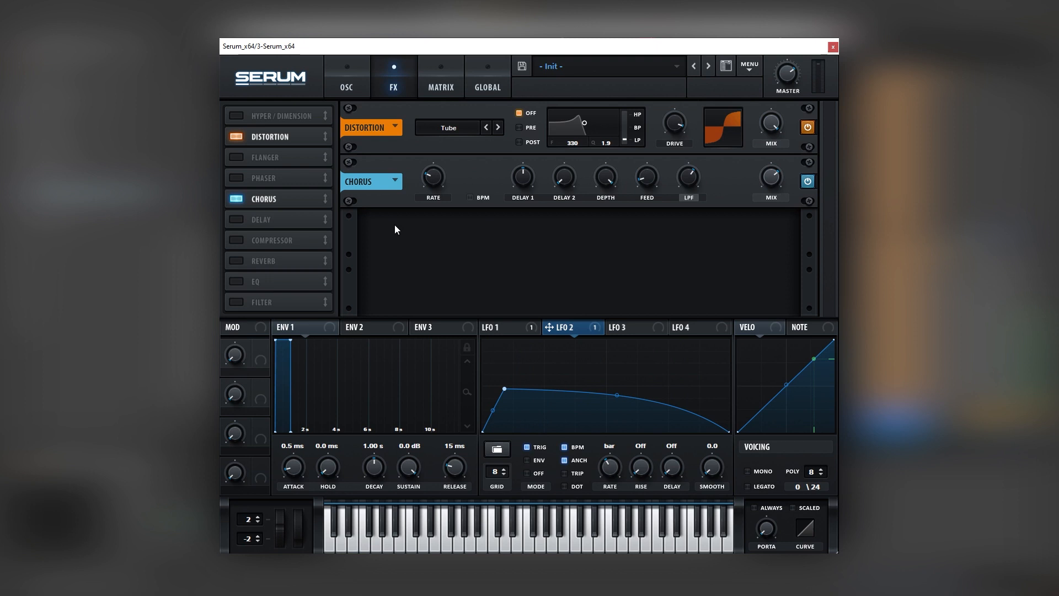
{"action": "left_click", "coordinate": [231, 260]}
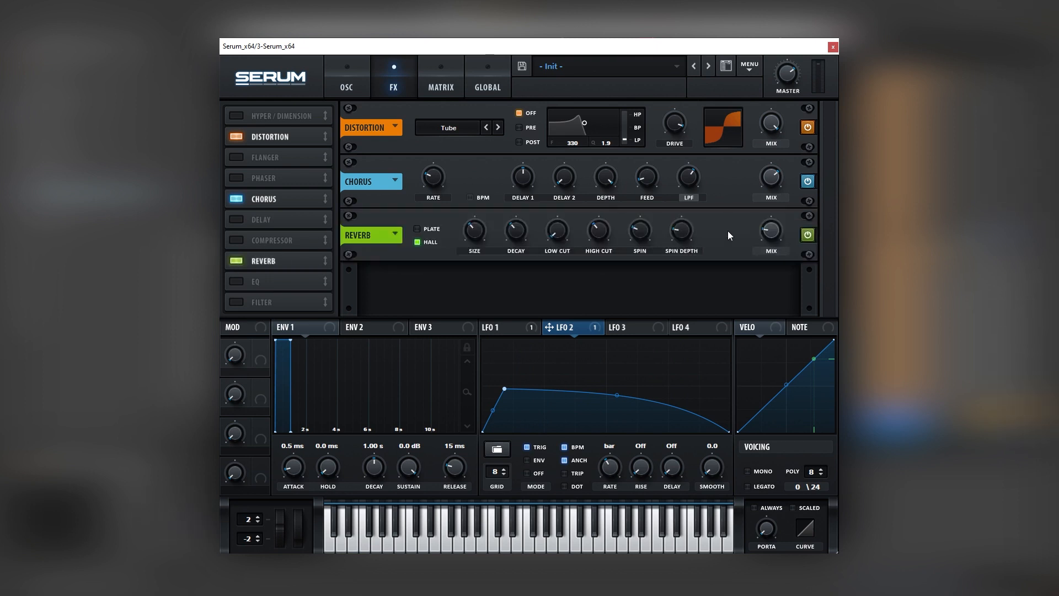
{"action": "mouse_move", "coordinate": [827, 154]}
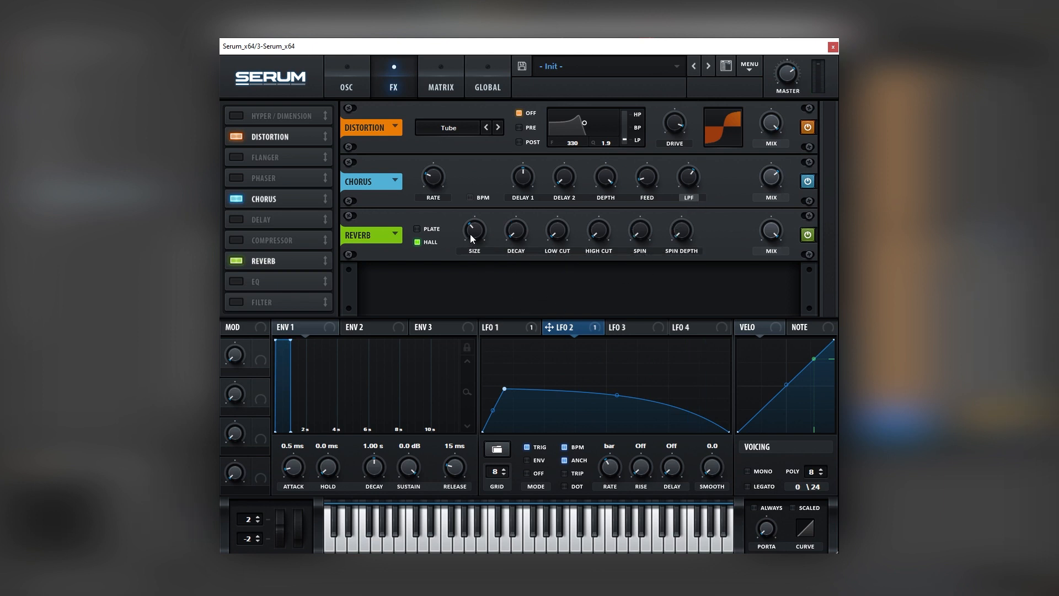
{"action": "mouse_move", "coordinate": [421, 349]}
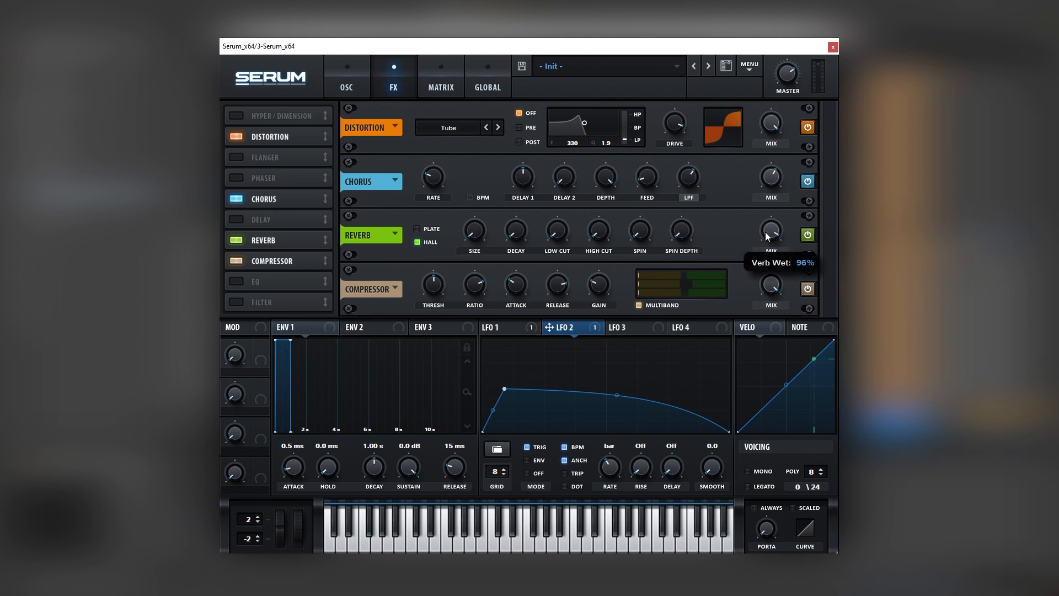
{"action": "left_click_drag", "start_coordinate": [770, 230], "coordinate": [769, 277]}
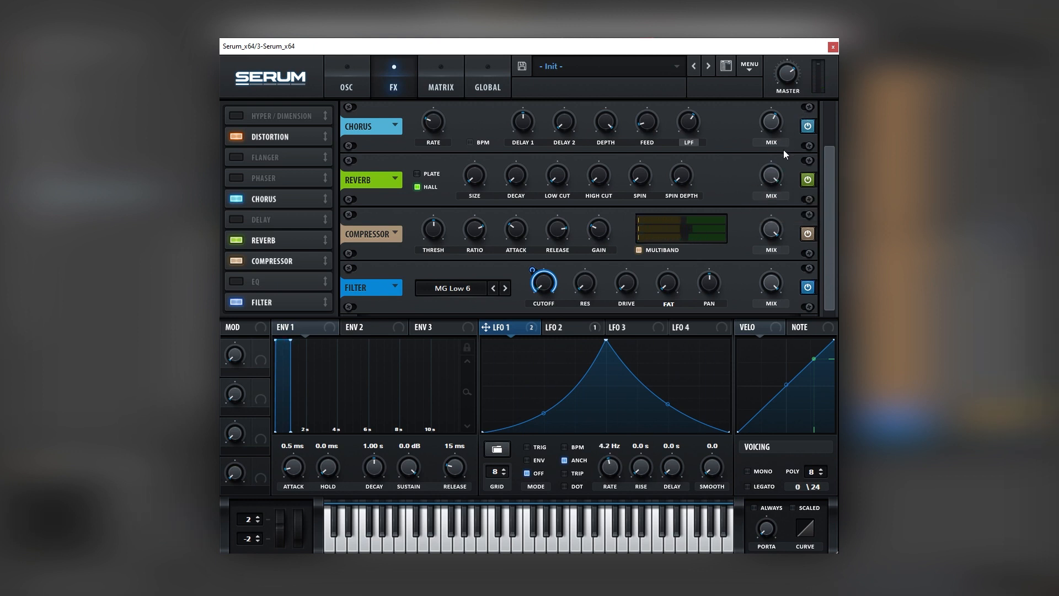
Return to Serum's oscillator page and view LFO 2 again.
{"action": "left_click", "coordinate": [347, 77]}
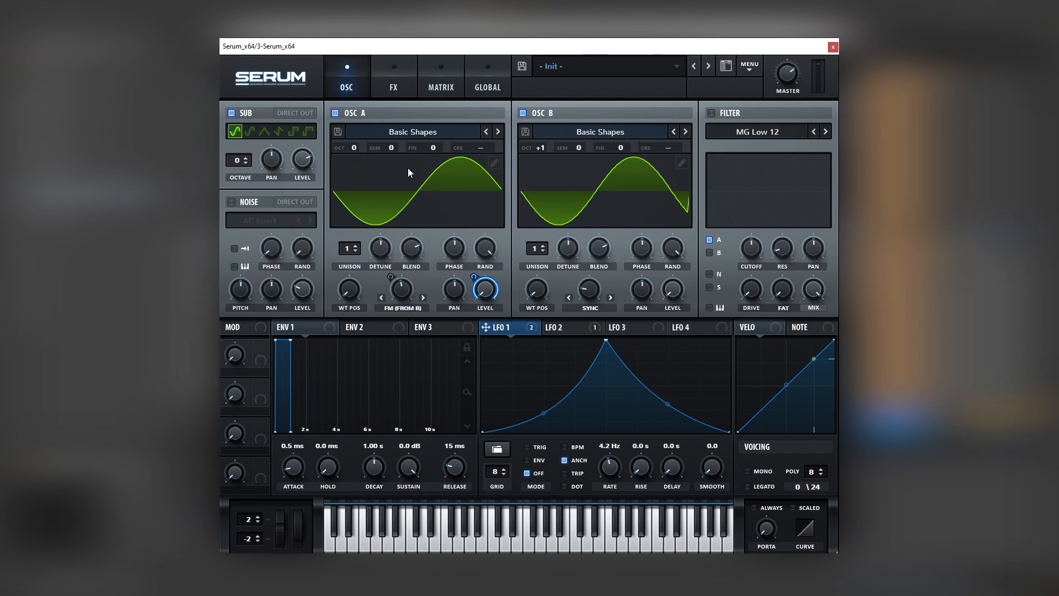
{"action": "mouse_move", "coordinate": [577, 238]}
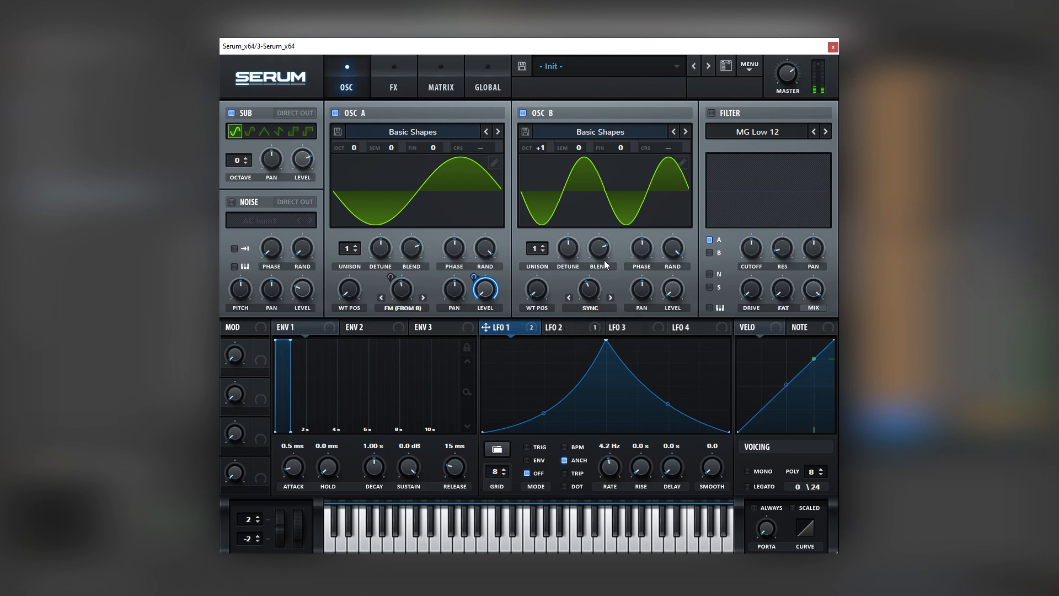
{"action": "left_click", "coordinate": [566, 327]}
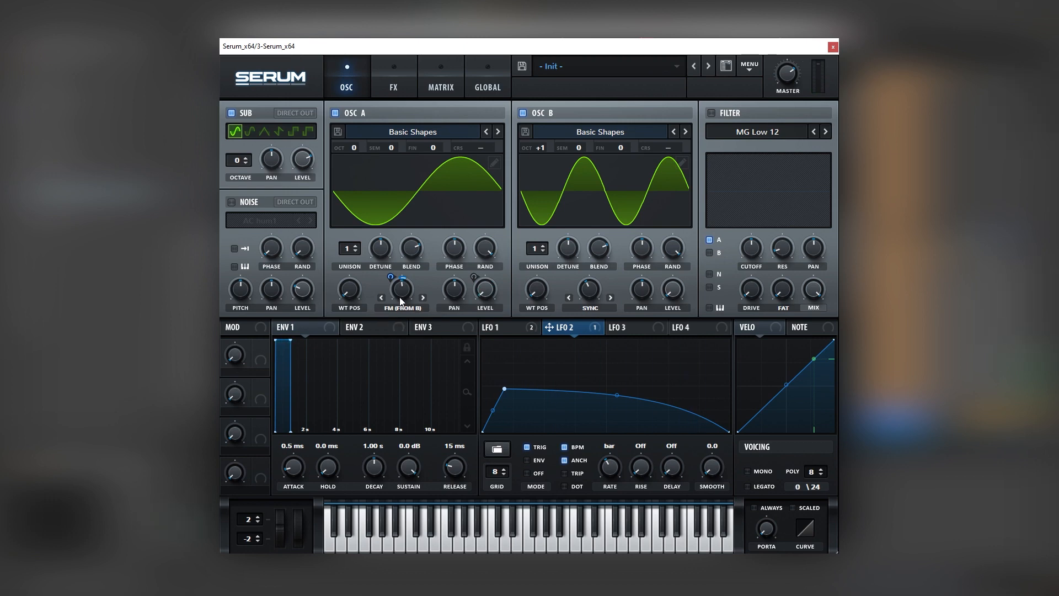
{"action": "mouse_move", "coordinate": [806, 70]}
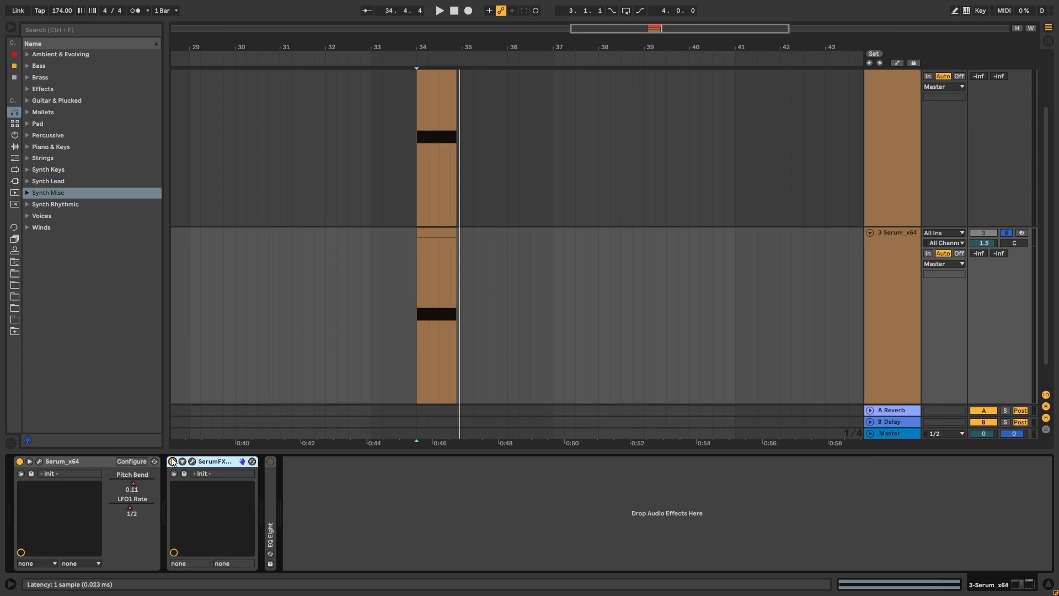
Open SerumFX, add a Combs filter effect and raise its mix to 100%.
{"action": "left_click", "coordinate": [174, 461]}
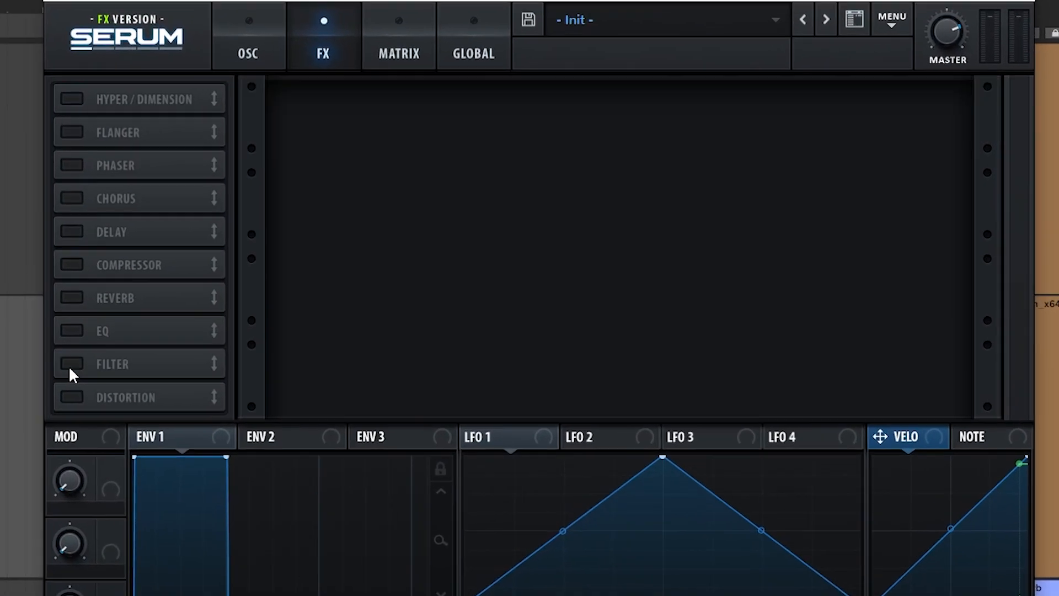
{"action": "left_click", "coordinate": [71, 363]}
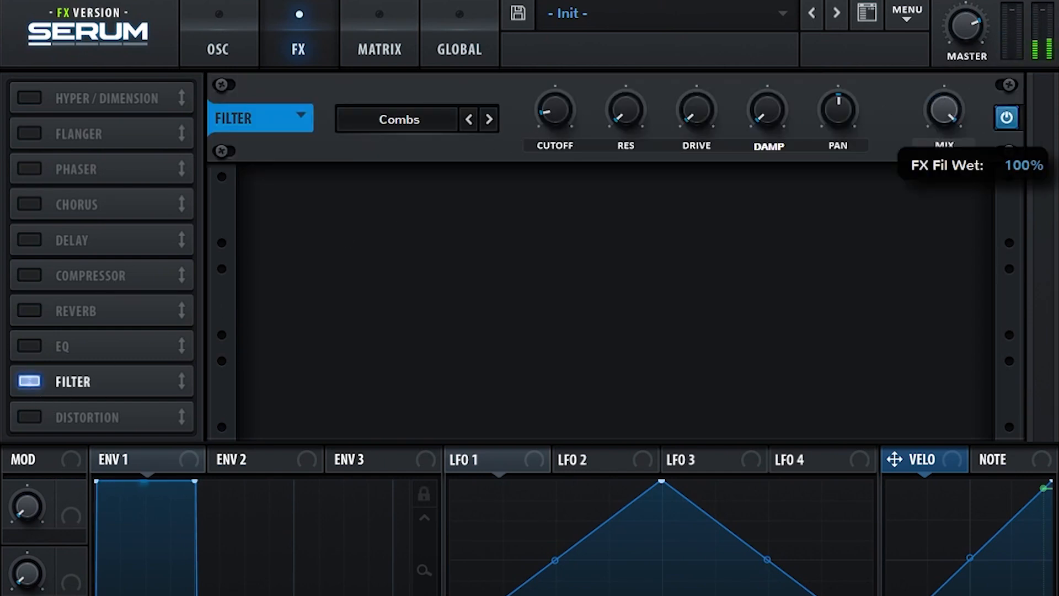
{"action": "left_click_drag", "start_coordinate": [944, 109], "coordinate": [944, 156]}
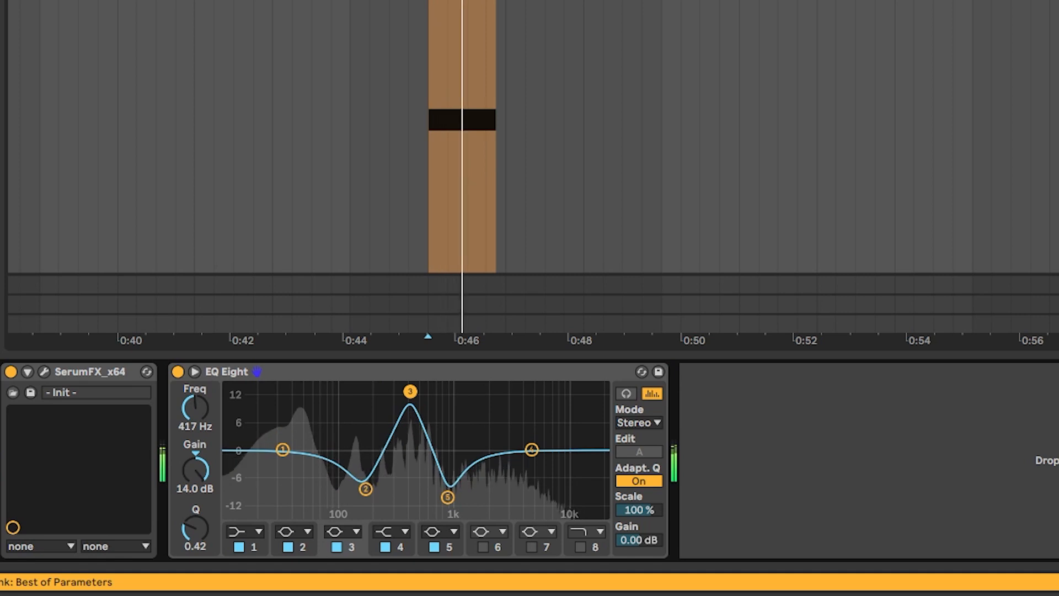
Drag EQ Eight's bands to dip the low mids and boost about 625 Hz.
{"action": "left_click_drag", "start_coordinate": [410, 392], "coordinate": [431, 401]}
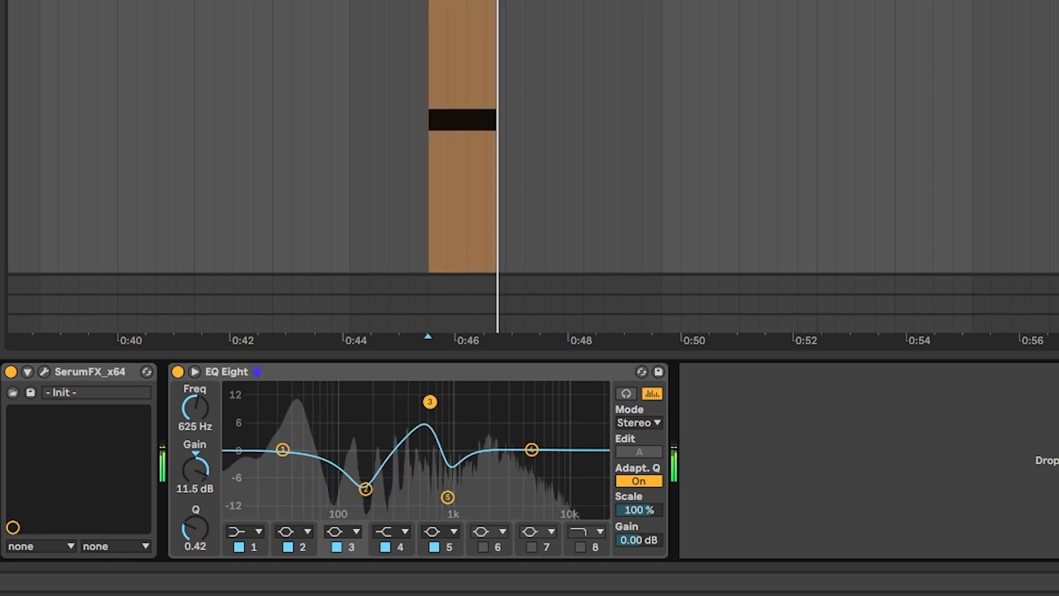
{"action": "left_click_drag", "start_coordinate": [430, 401], "coordinate": [400, 397]}
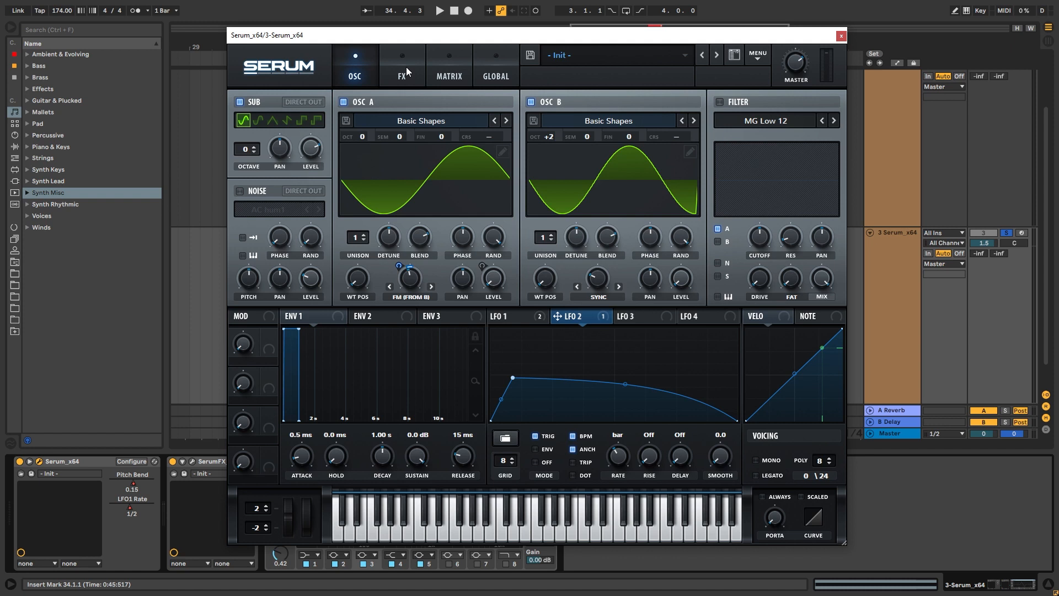
{"action": "mouse_move", "coordinate": [384, 66]}
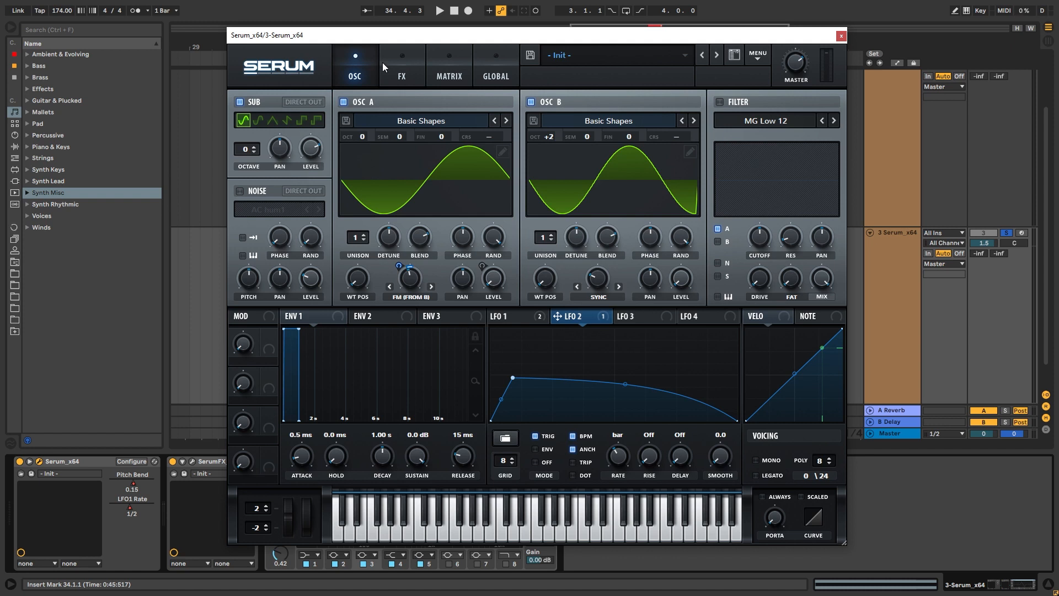